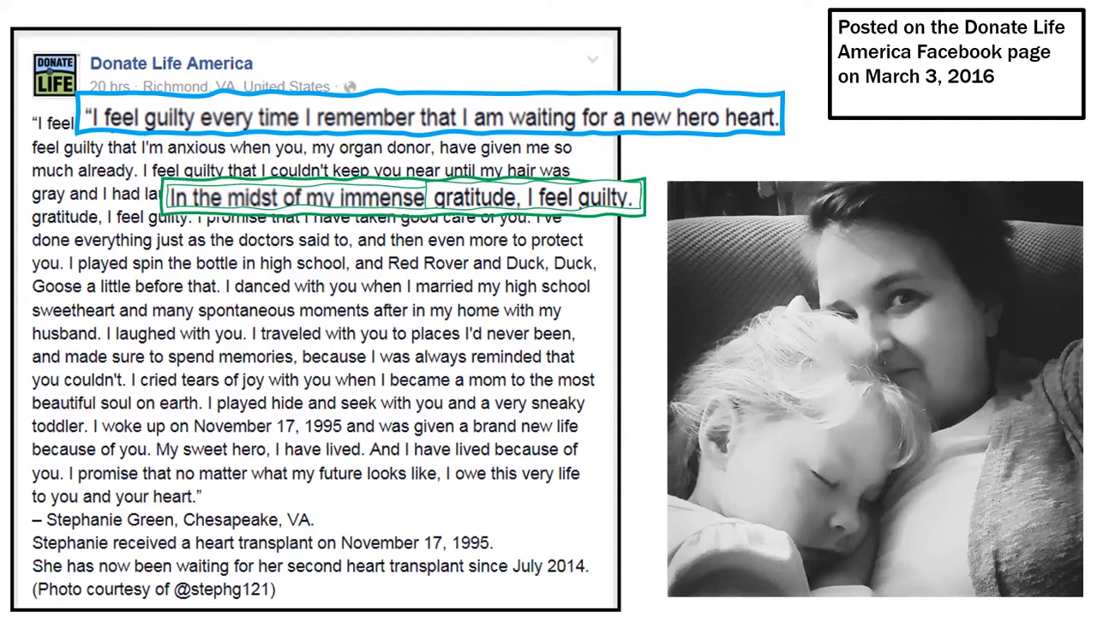
mouse_move(447, 94)
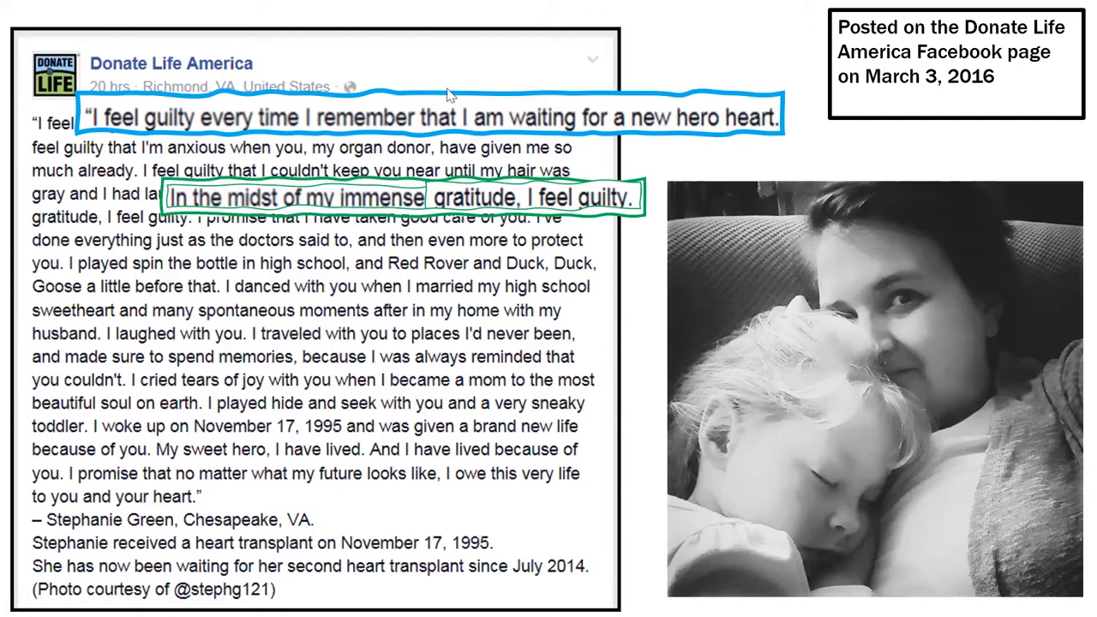
mouse_move(608, 321)
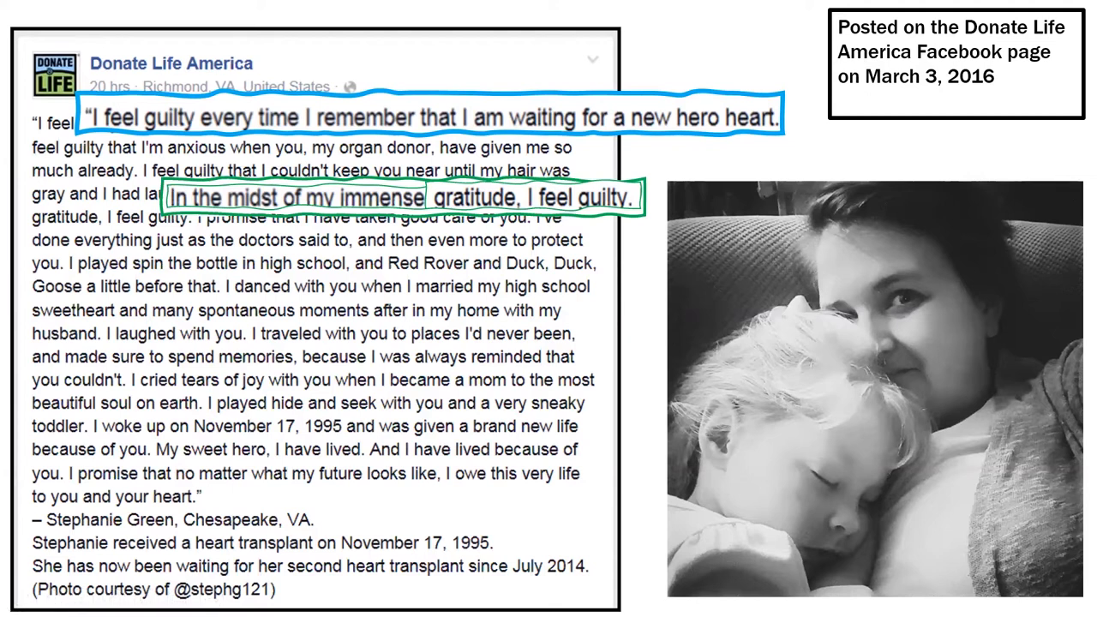
key("right")
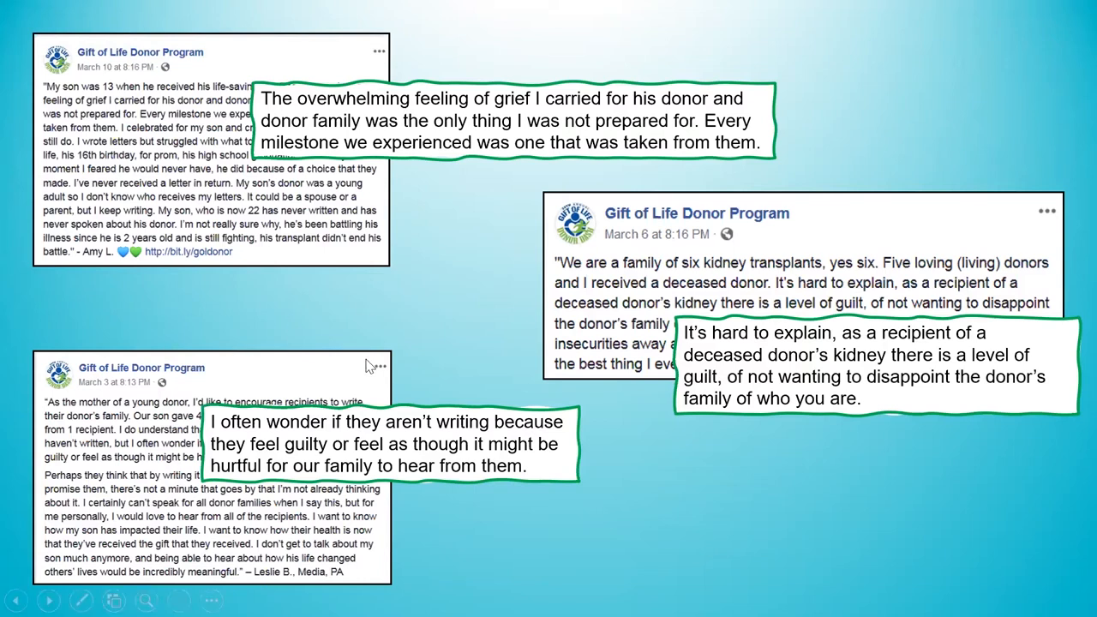
mouse_move(205, 276)
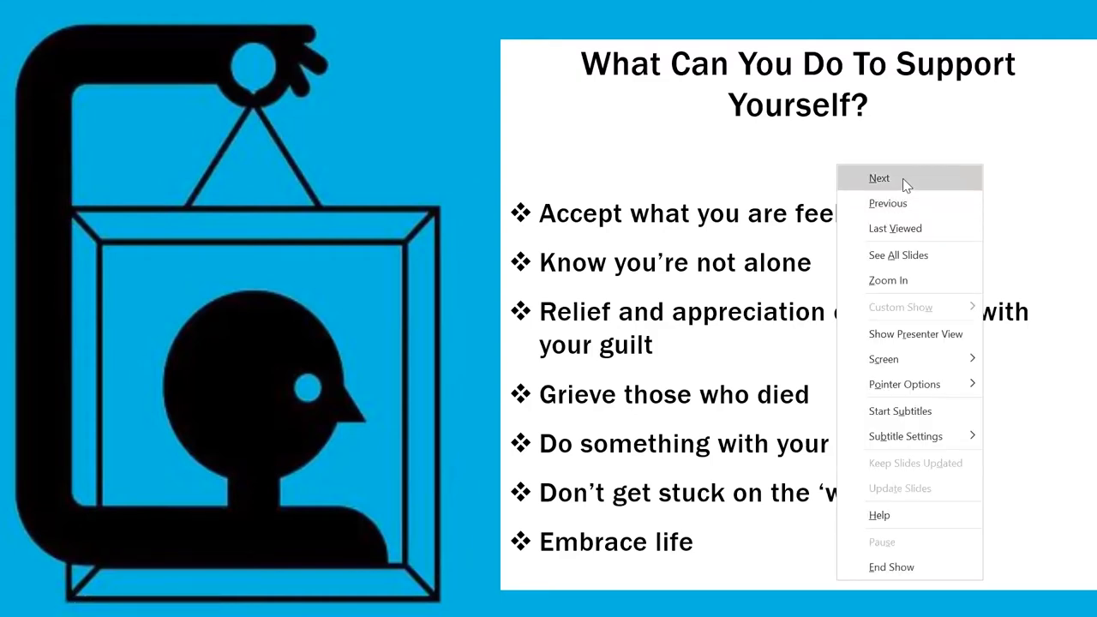
left_click(877, 177)
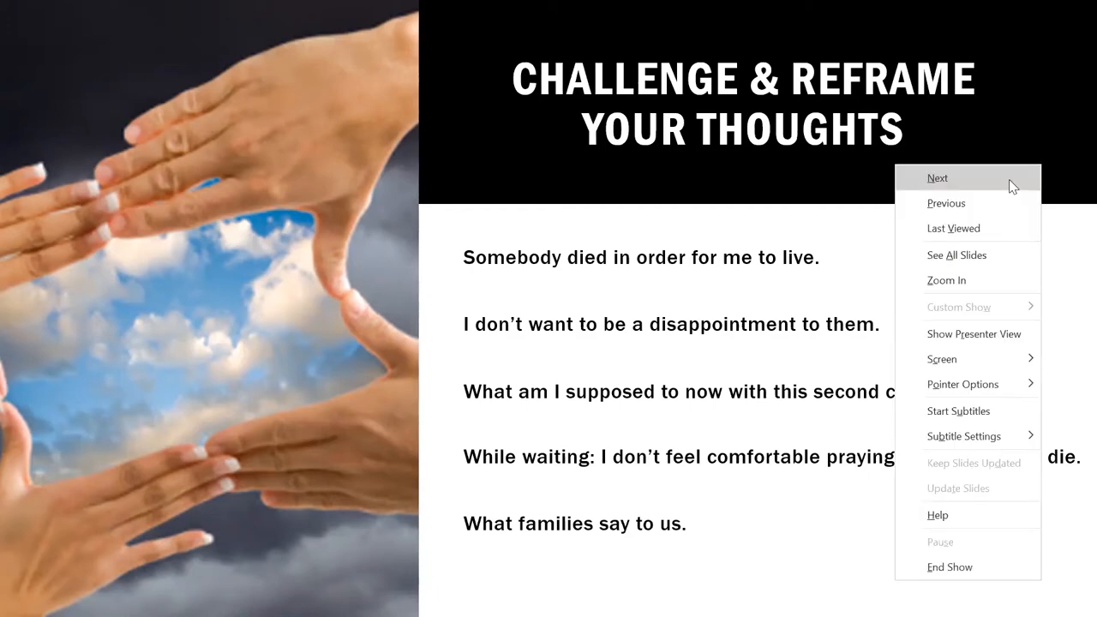